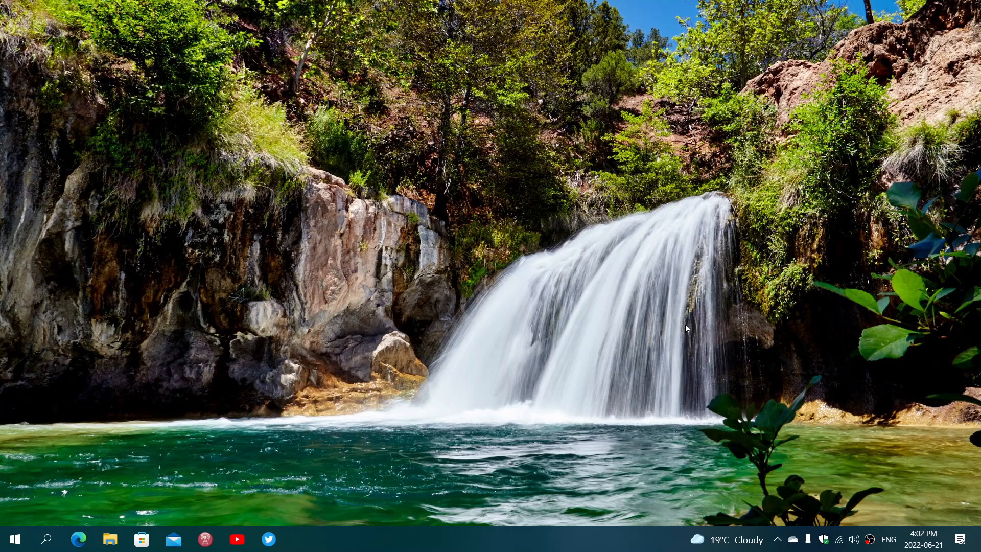
mouse_move(380, 526)
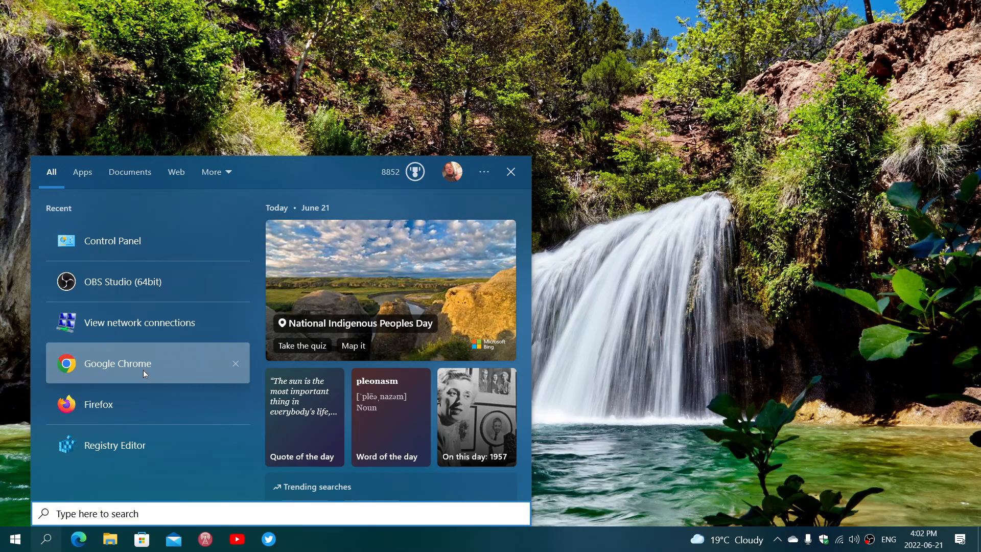
Step: Launch Google Chrome from the Recent list in the Start menu search panel
click(117, 363)
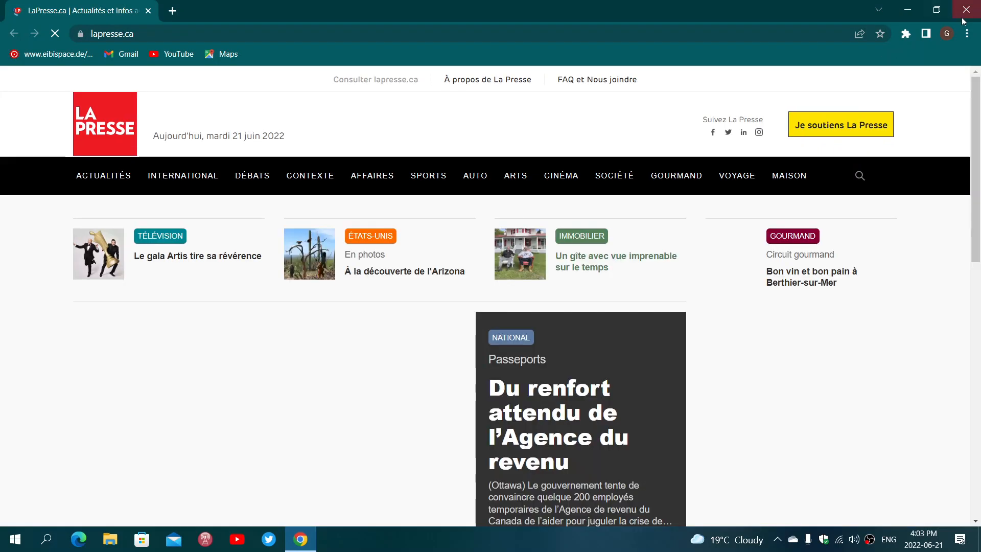
Step: Open Help > About Google Chrome to confirm version 103.0.5060.53 is up to date
click(968, 34)
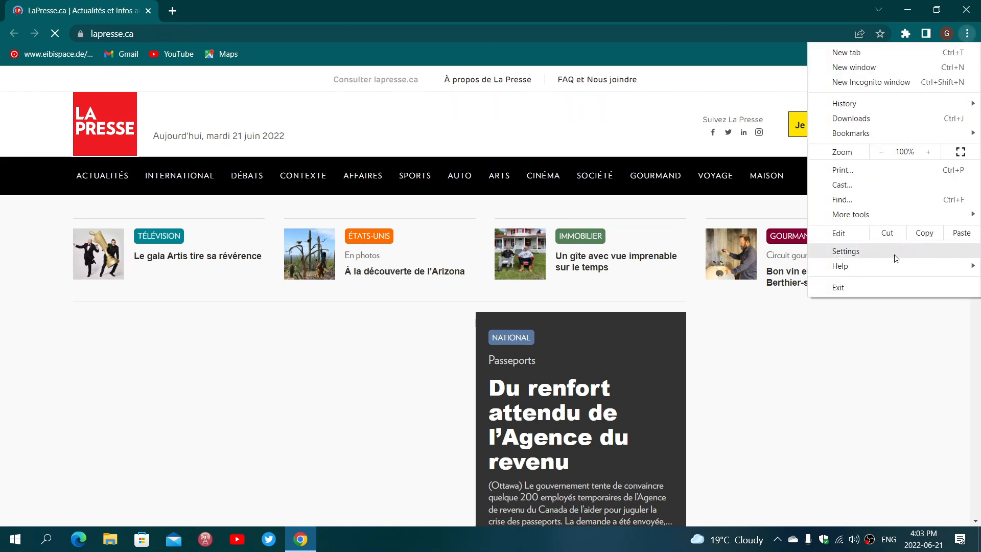
click(840, 265)
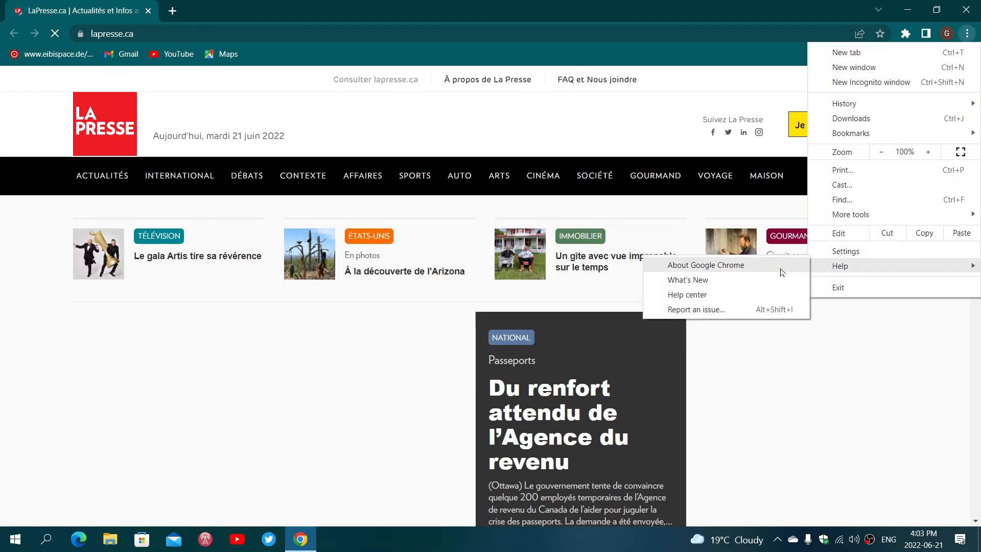
click(705, 264)
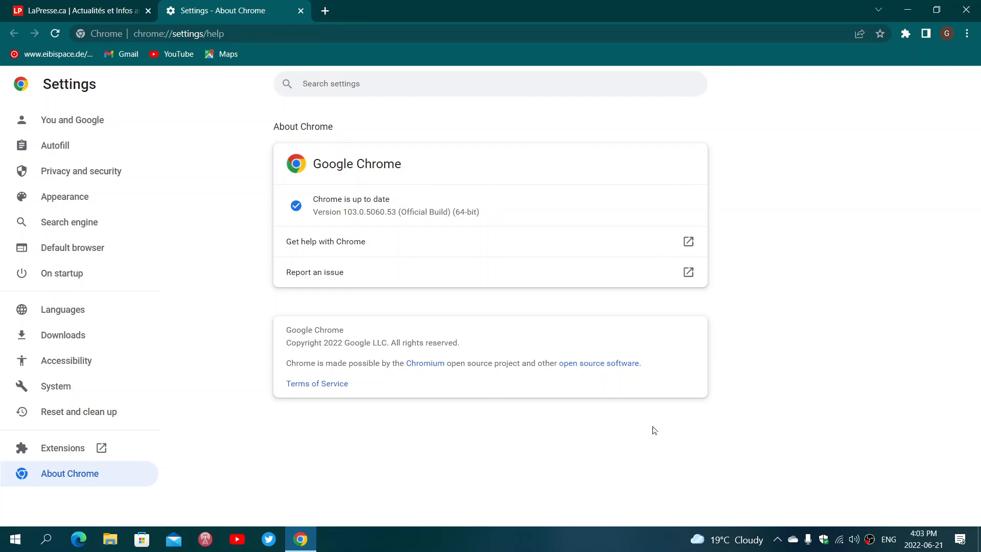
click(332, 83)
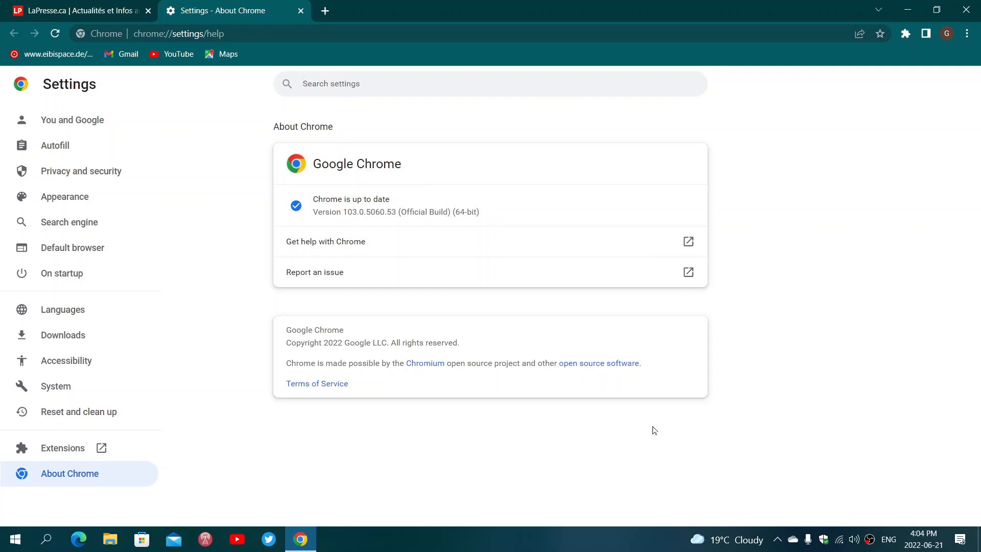
click(332, 83)
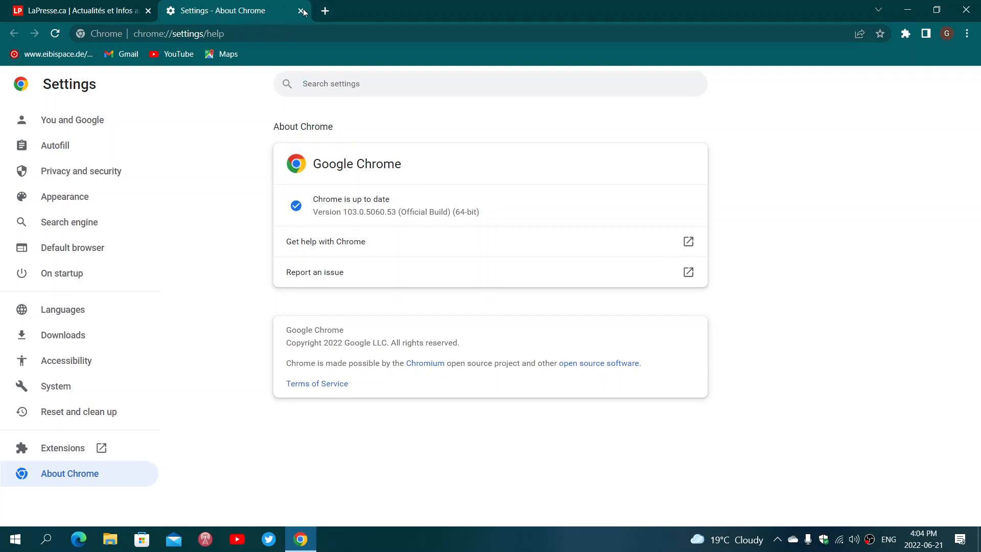
Step: Close the About Chrome tab and reopen About Google Chrome to check for updates again
click(302, 10)
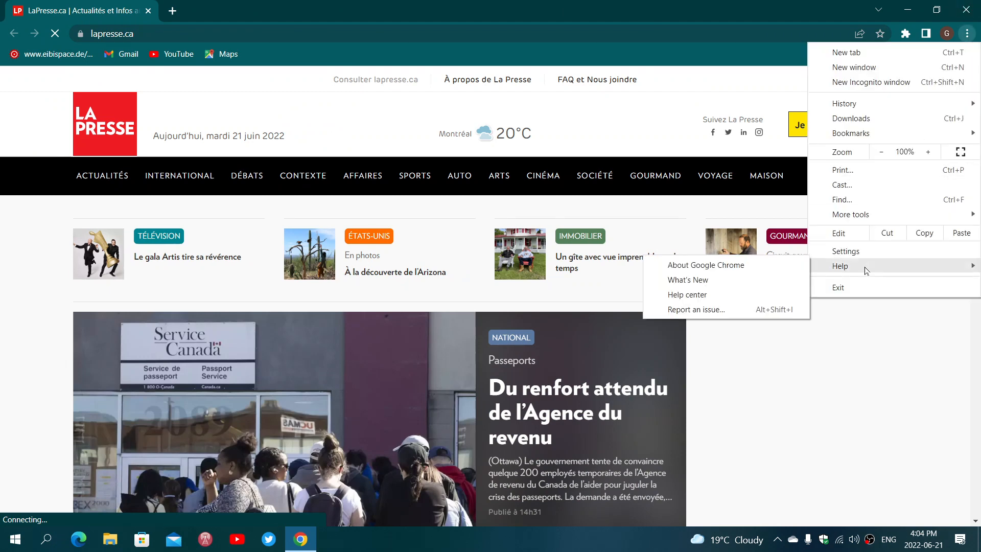
click(705, 265)
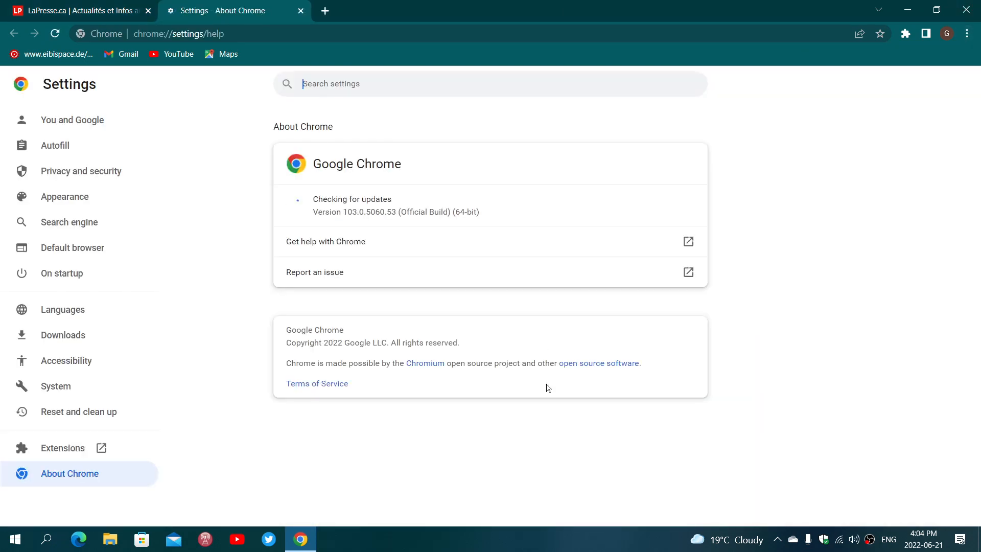